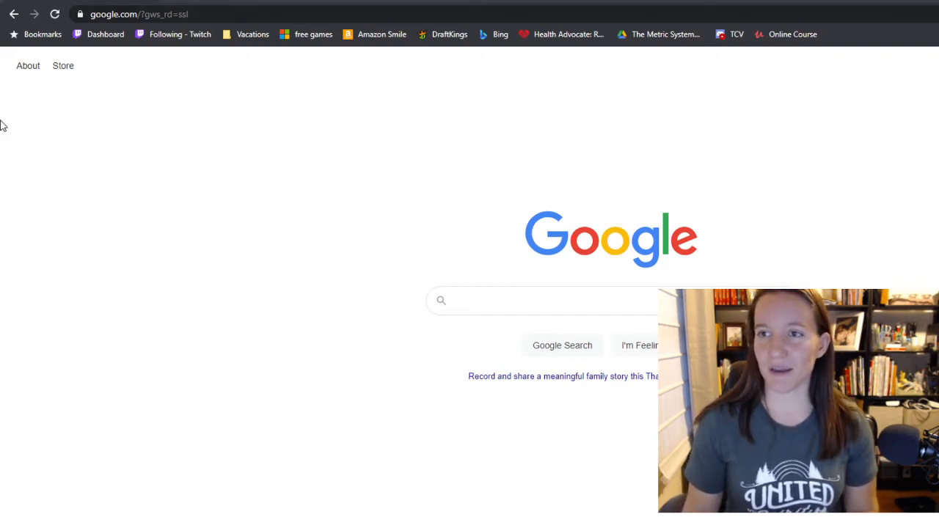
- Enter smile.amazon.com in the Chrome address bar
click(139, 15)
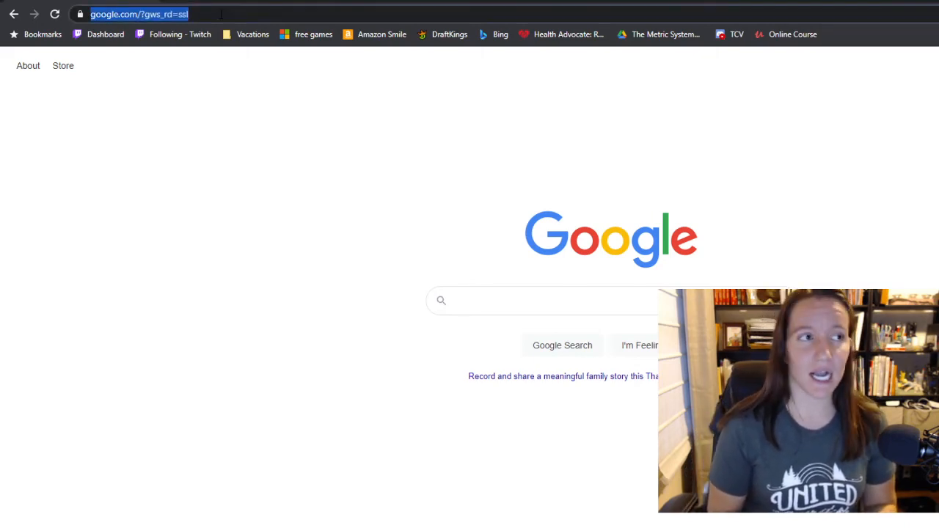
text(smile.amazon.com)
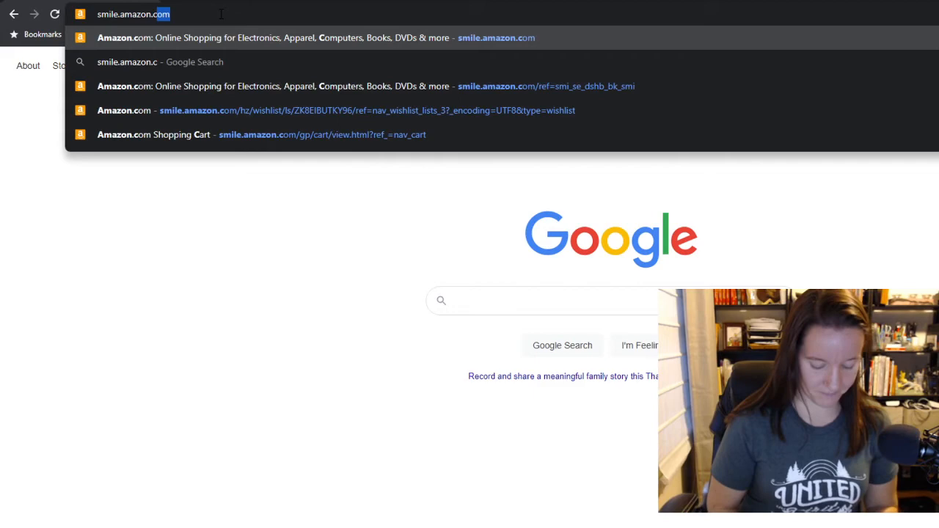
- Load the AmazonSmile homepage from the smile.amazon.com suggestion
click(315, 38)
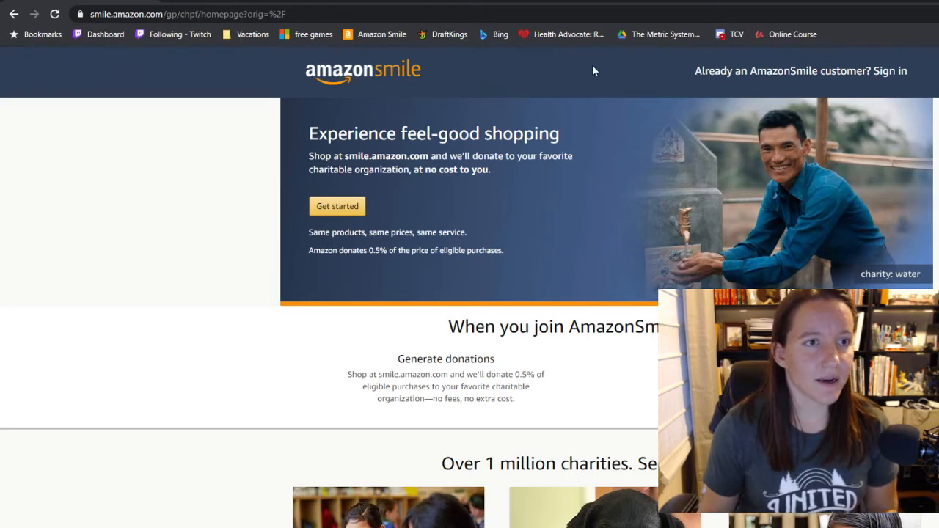
mouse_move(863, 160)
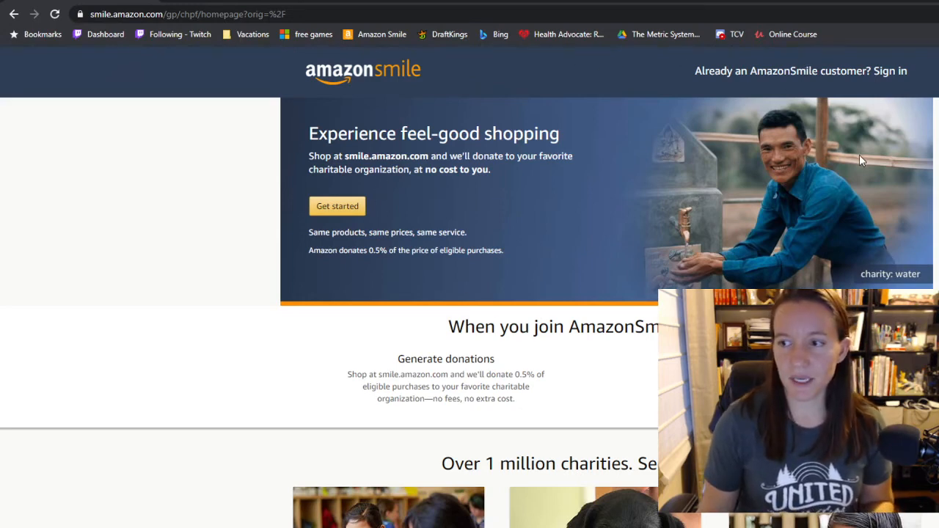
mouse_move(326, 234)
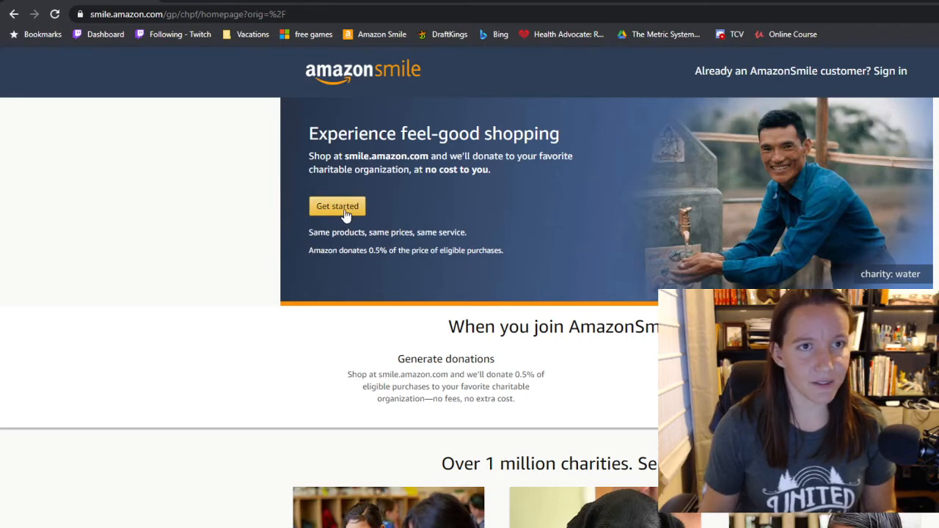
- Sign in to AmazonSmile with the saved email and password via Get started
click(338, 205)
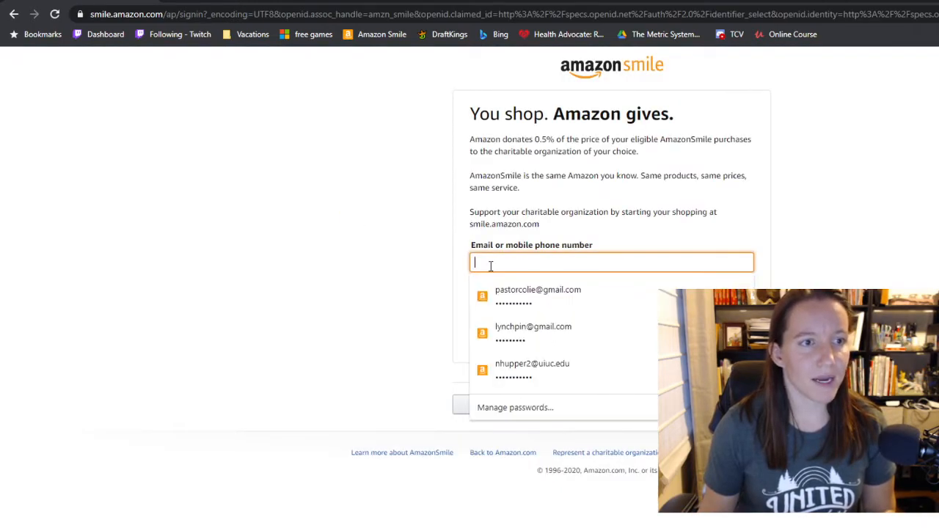
click(537, 296)
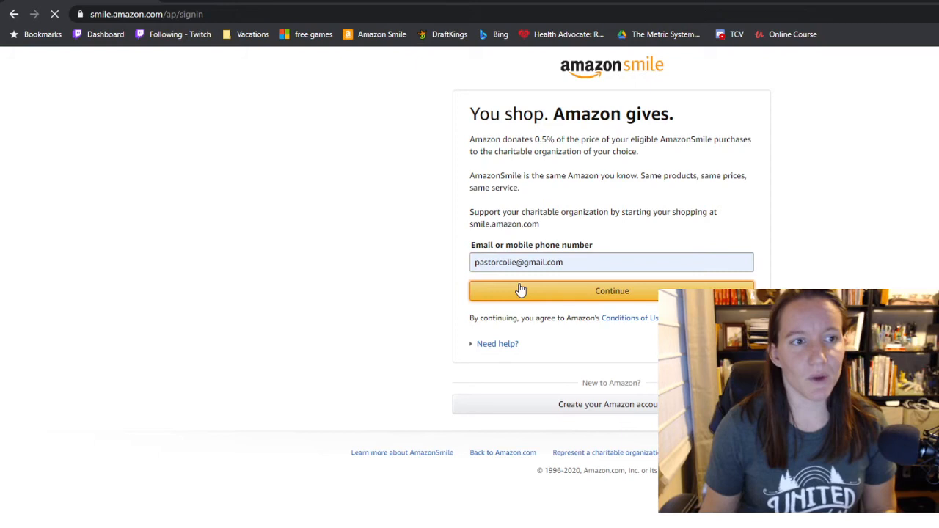
click(613, 291)
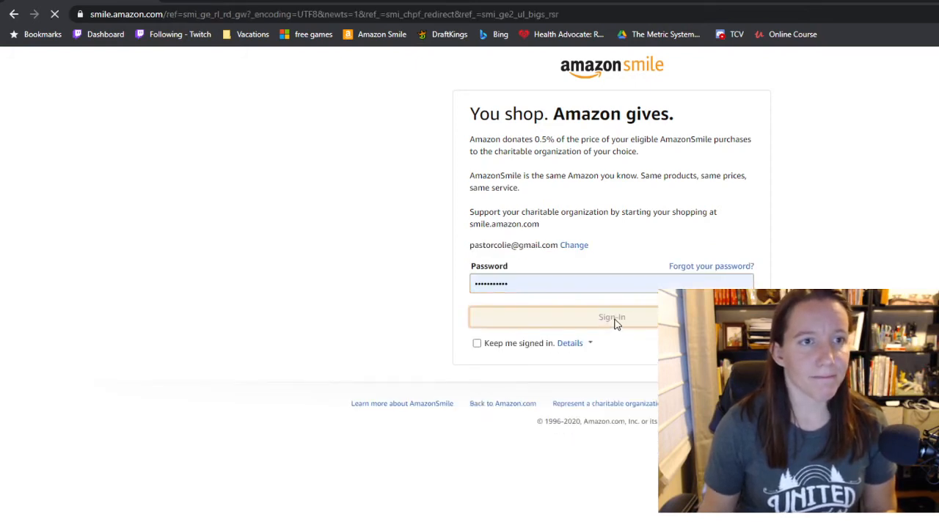
click(612, 317)
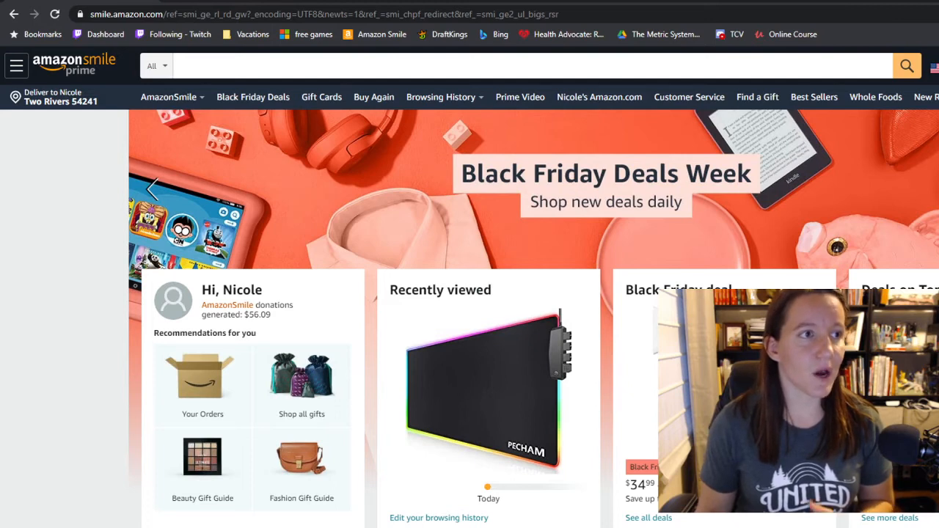
- Show the donation summary for Grace Congregational Church and go to Change charity
click(169, 97)
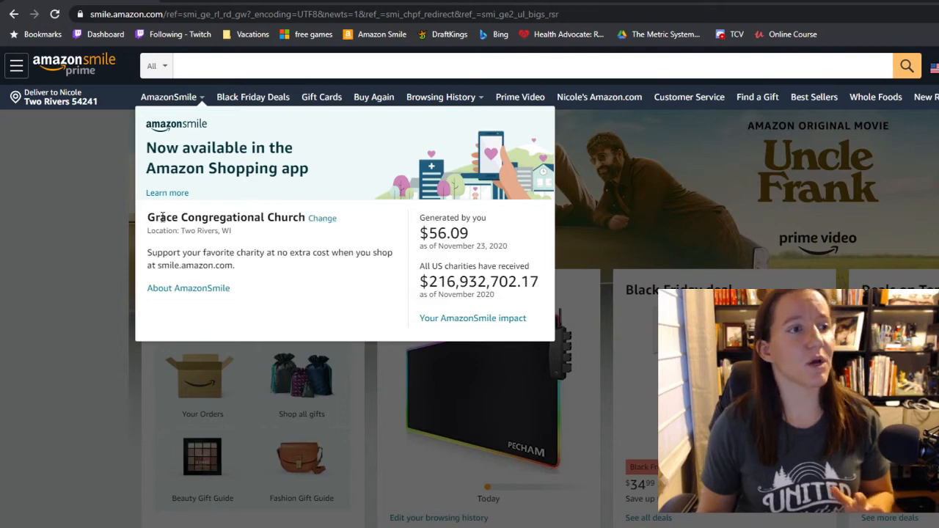
mouse_move(285, 214)
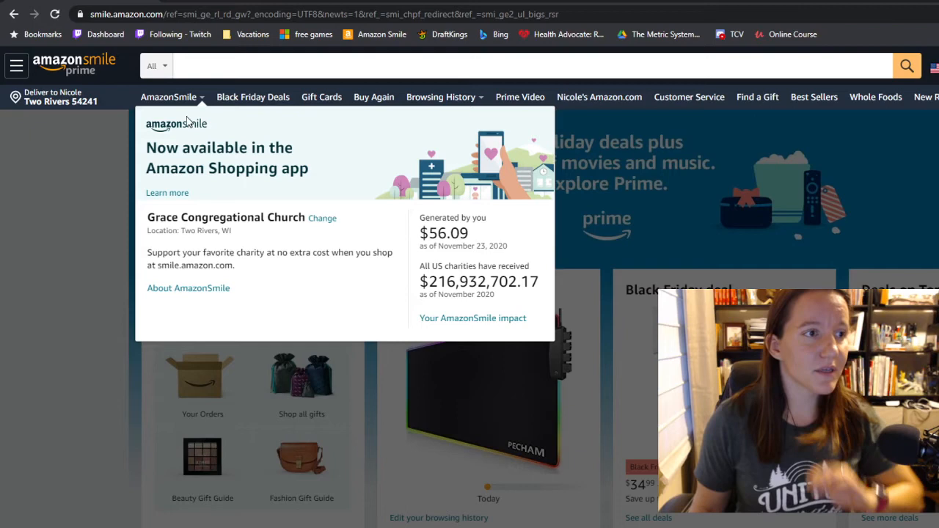
mouse_move(323, 218)
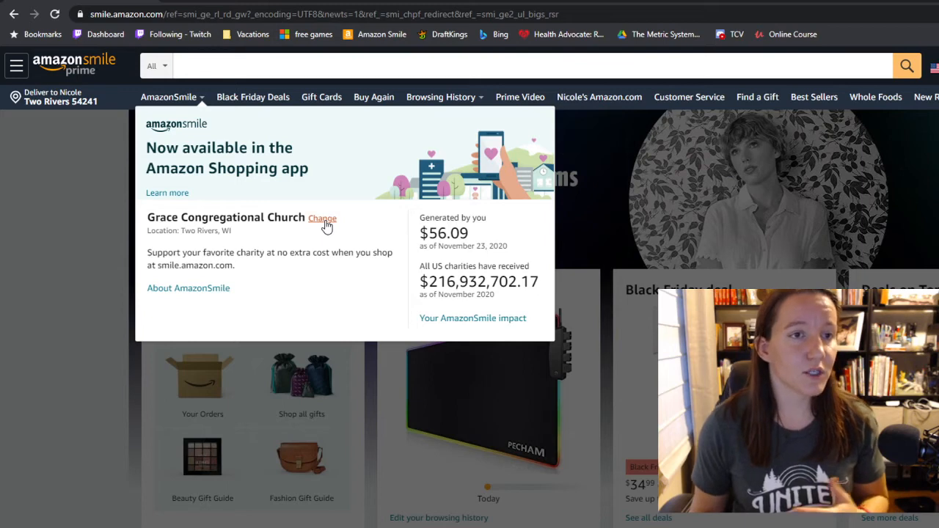
click(323, 217)
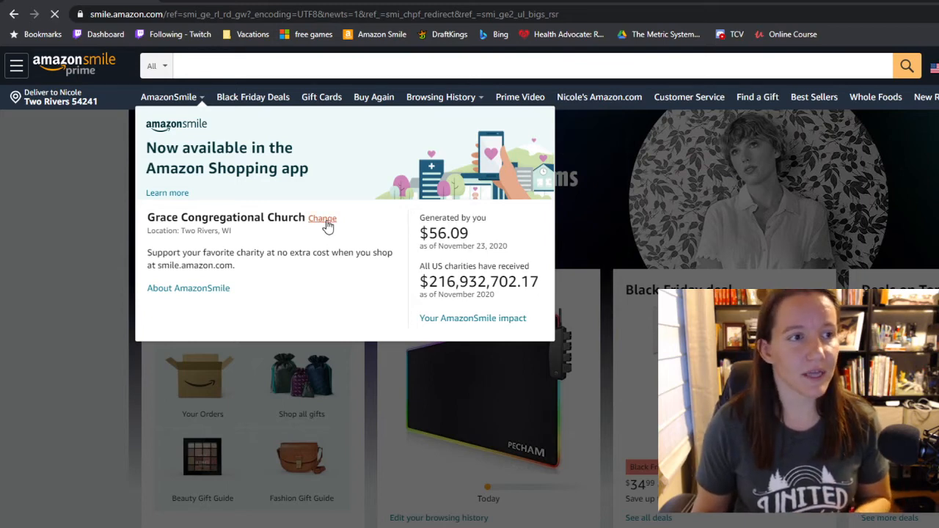
- Search charities for 'grace Congregational Church' on the Change Your Charity page
click(323, 217)
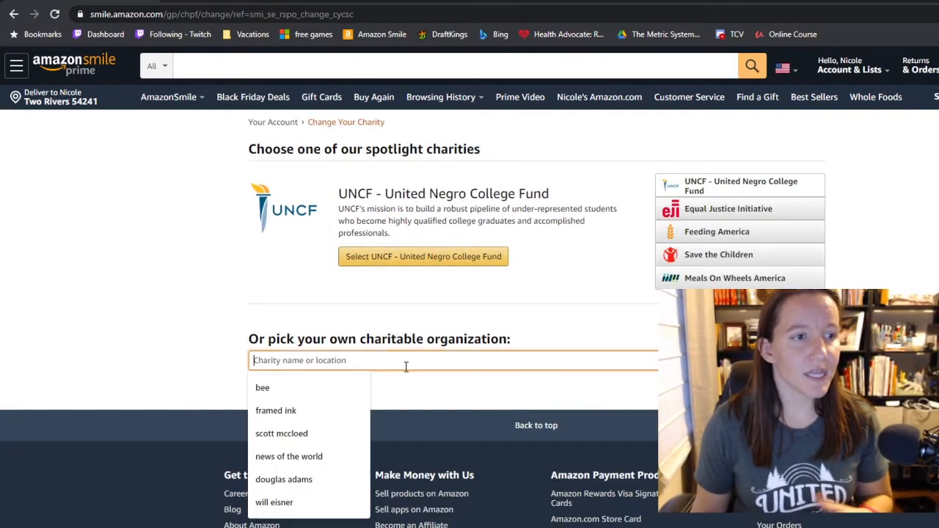
mouse_move(223, 241)
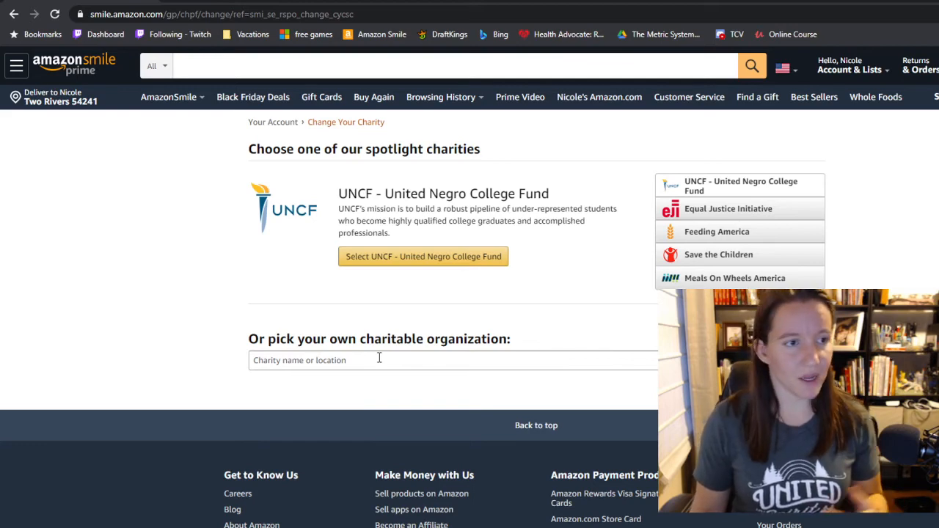
click(728, 208)
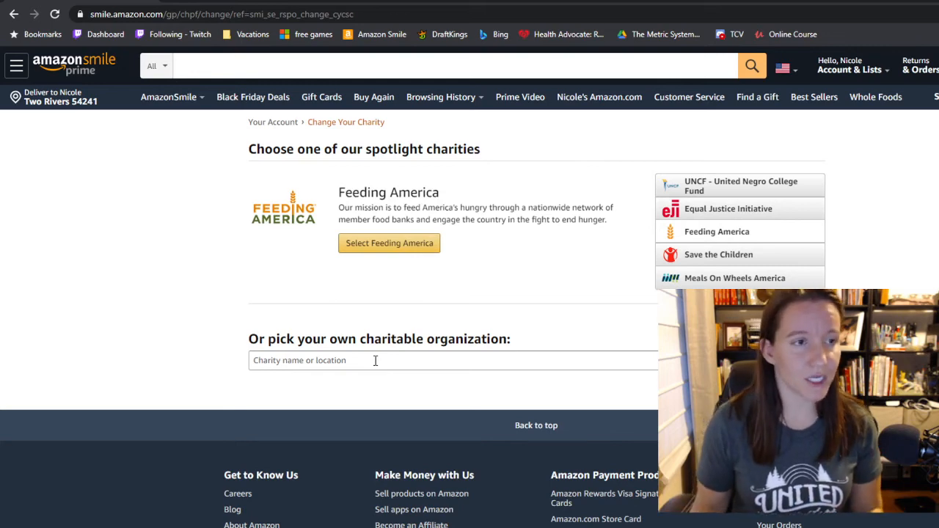
click(374, 361)
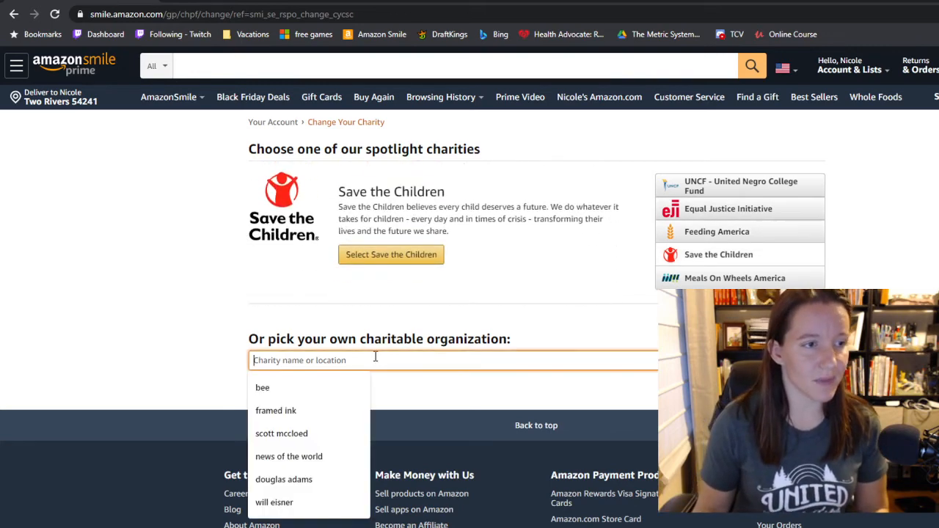
text(grace Congregational Church)
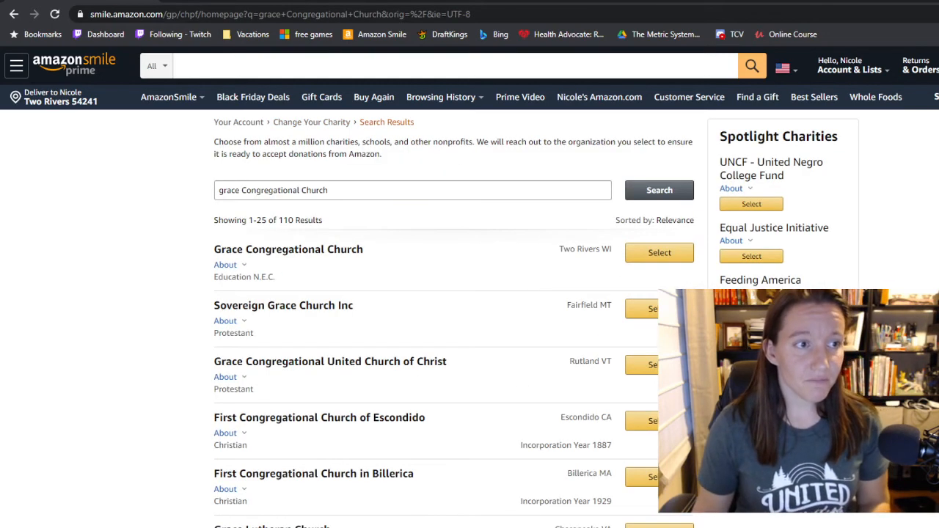
mouse_move(315, 263)
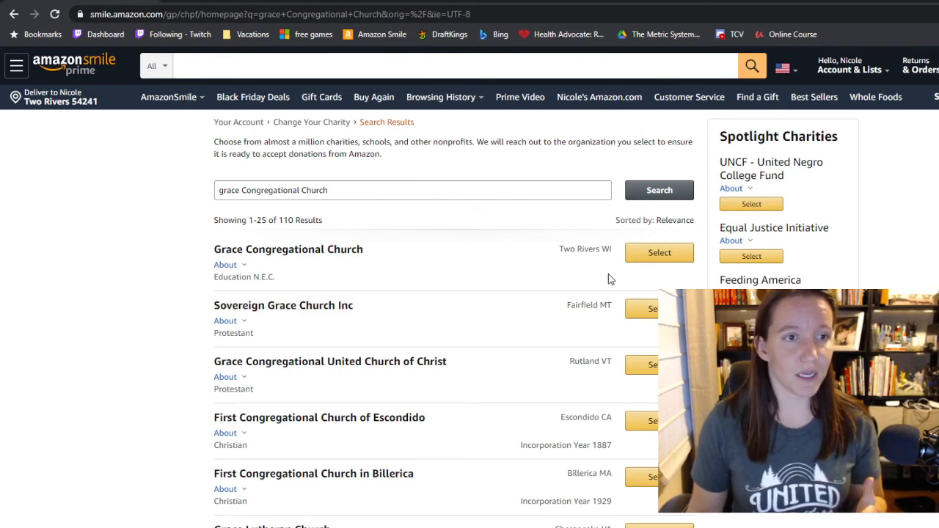
mouse_move(649, 244)
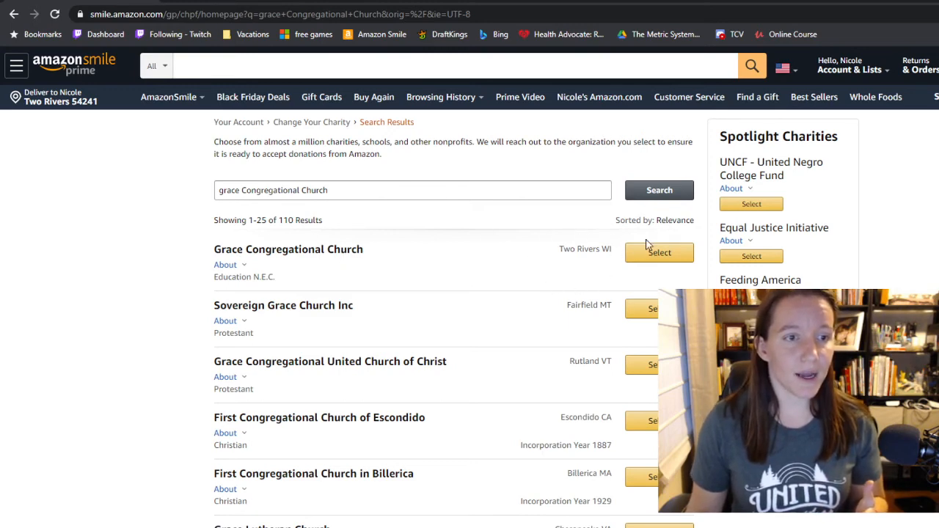
mouse_move(593, 373)
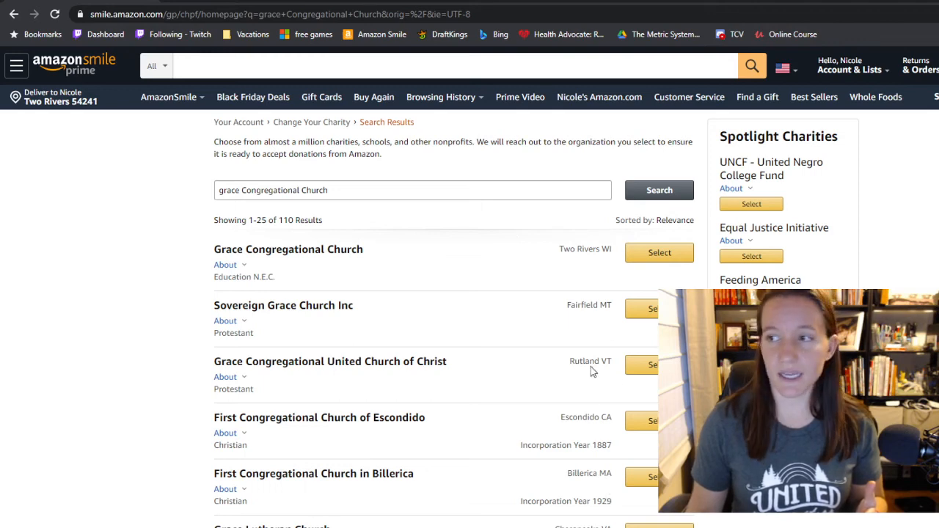
mouse_move(567, 249)
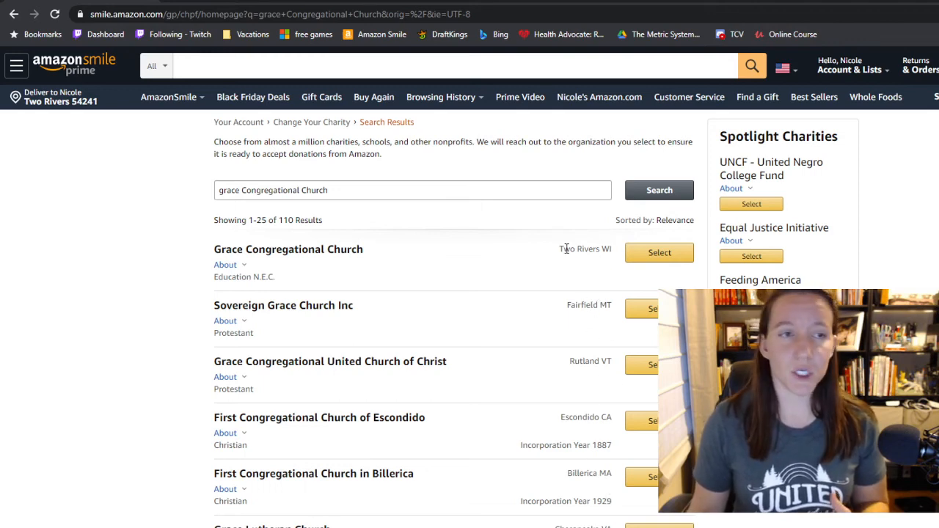
mouse_move(267, 249)
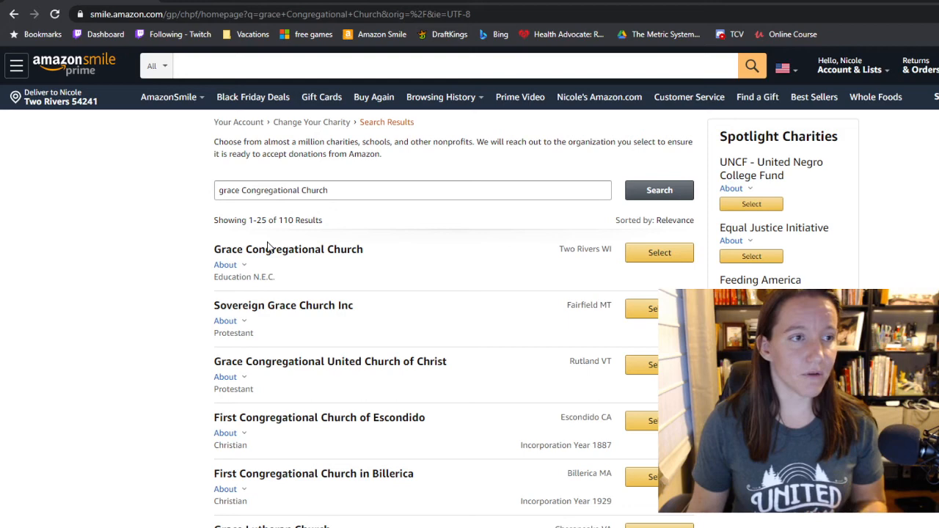
mouse_move(601, 247)
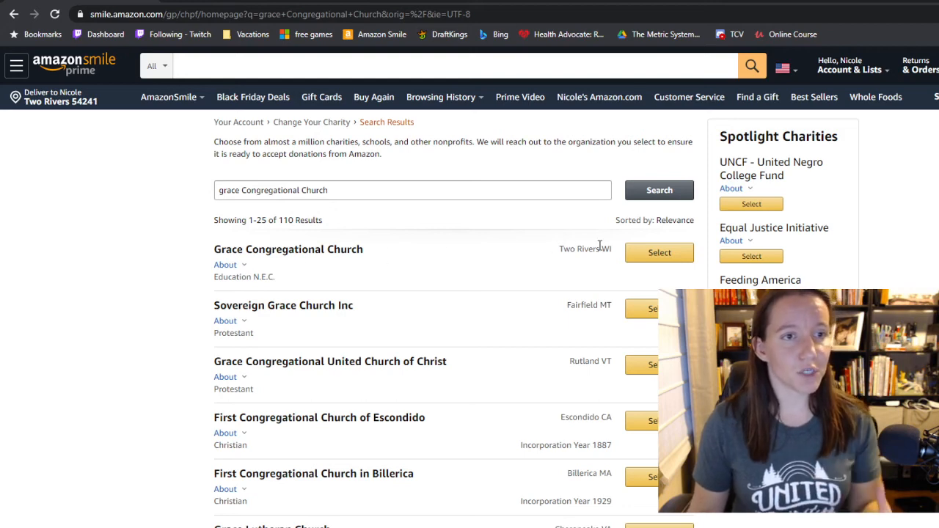
- Select Grace Congregational Church, Two Rivers WI as the supported charity
click(659, 253)
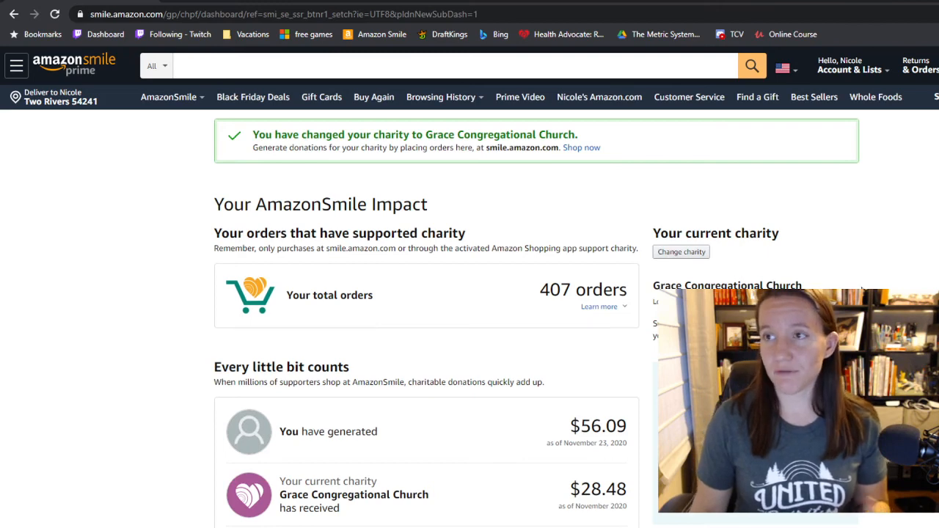
mouse_move(599, 97)
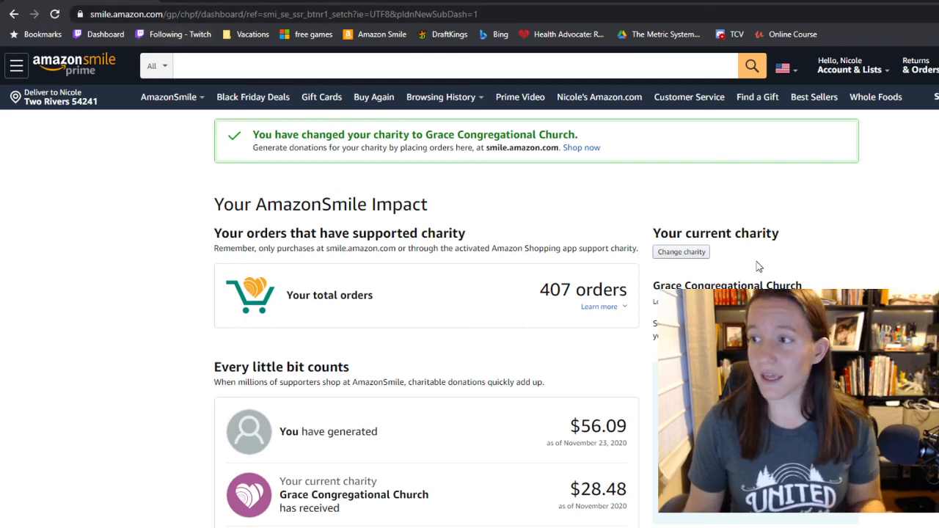
mouse_move(916, 244)
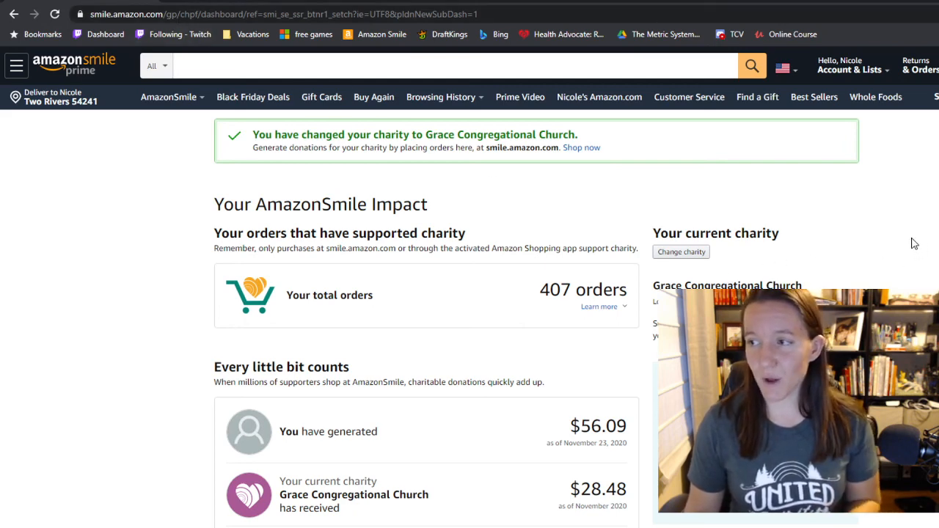